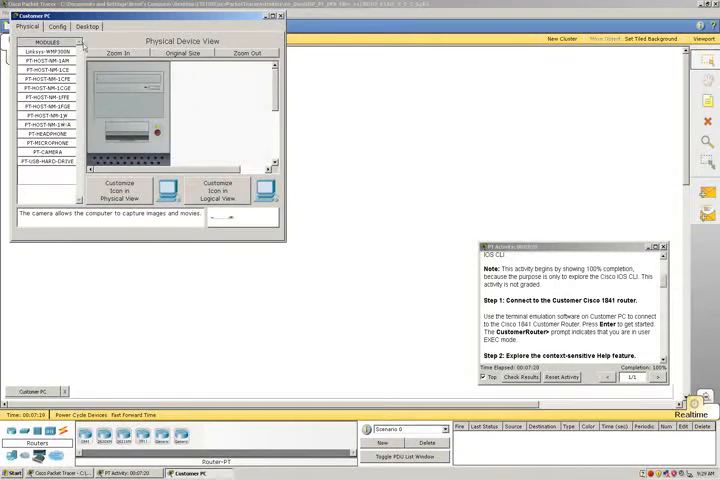
Connect the Customer PC terminal to the router with default settings, reaching CustomerRouter>
{"action": "left_click", "coordinate": [88, 26]}
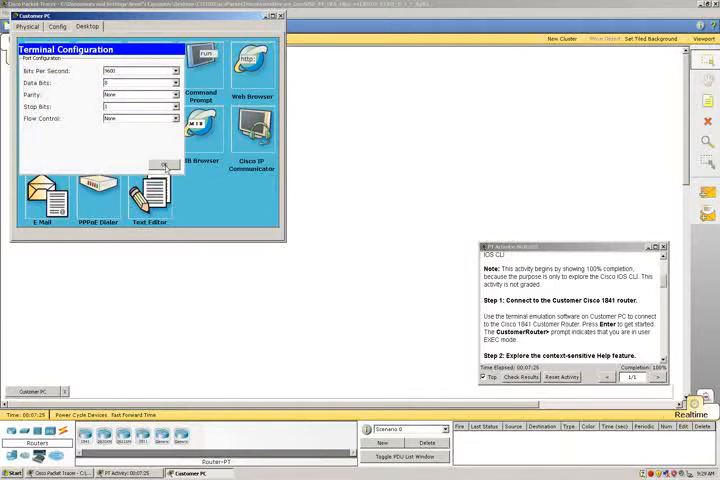
{"action": "left_click", "coordinate": [160, 165]}
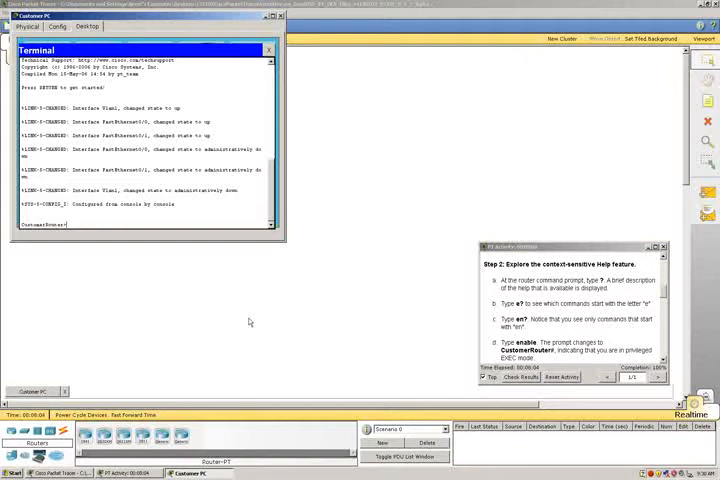
List EXEC commands with ?, view e-commands, then enter enable for CustomerRouter#
{"action": "type", "text": "?"}
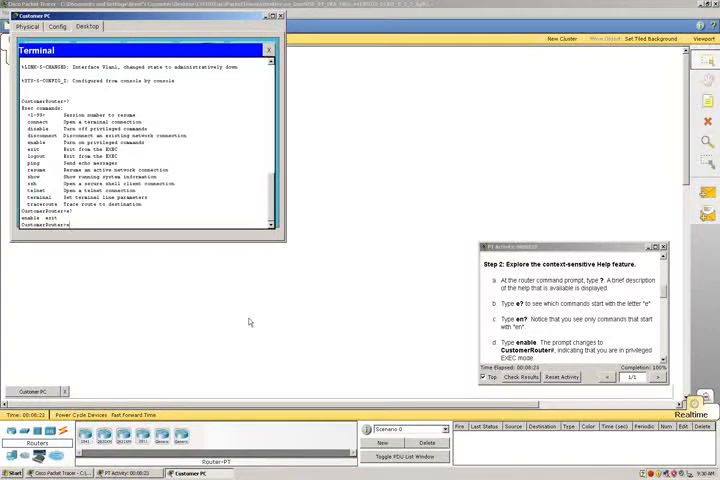
{"action": "type", "text": "e"}
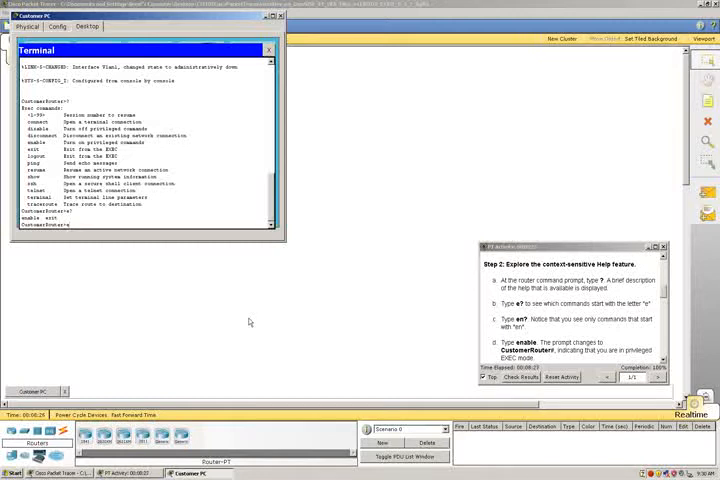
{"action": "type", "text": "enable"}
{"action": "type", "text": "configure"}
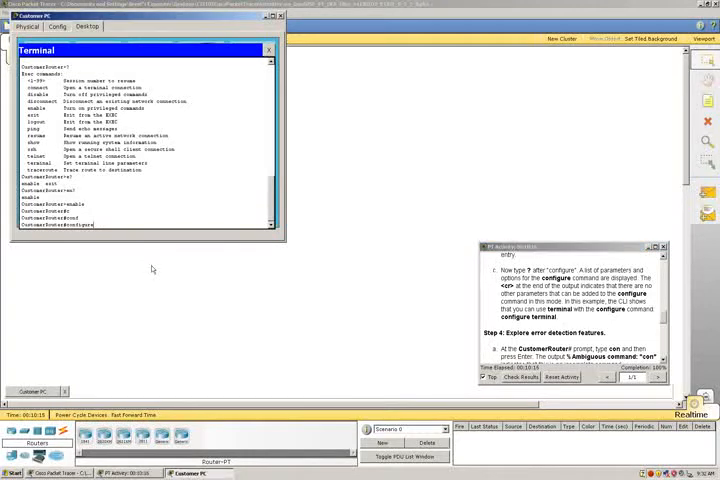
{"action": "mouse_move", "coordinate": [335, 397]}
{"action": "type", "text": " ?"}
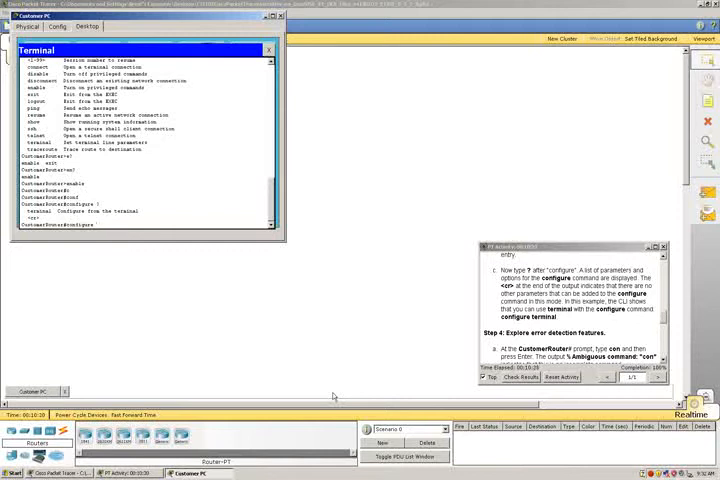
{"action": "mouse_move", "coordinate": [332, 395]}
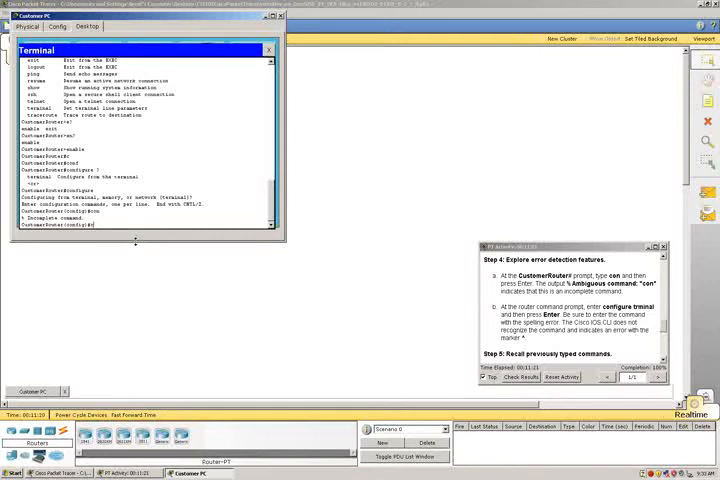
Enter global configuration mode with 'config terminal'
{"action": "type", "text": "configure"}
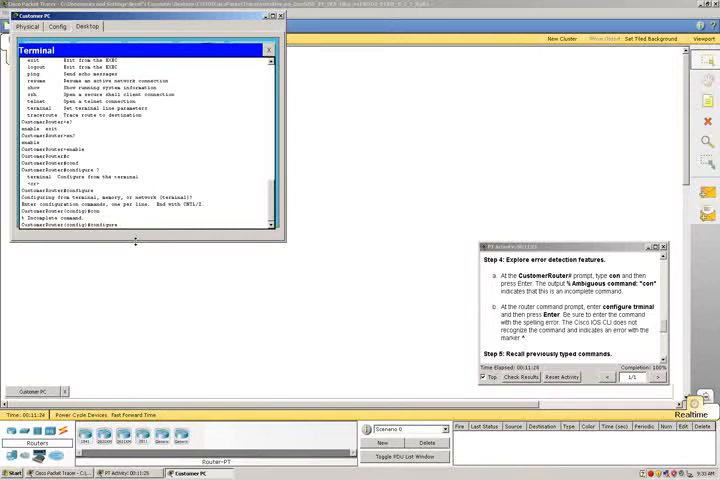
{"action": "type", "text": "terminal"}
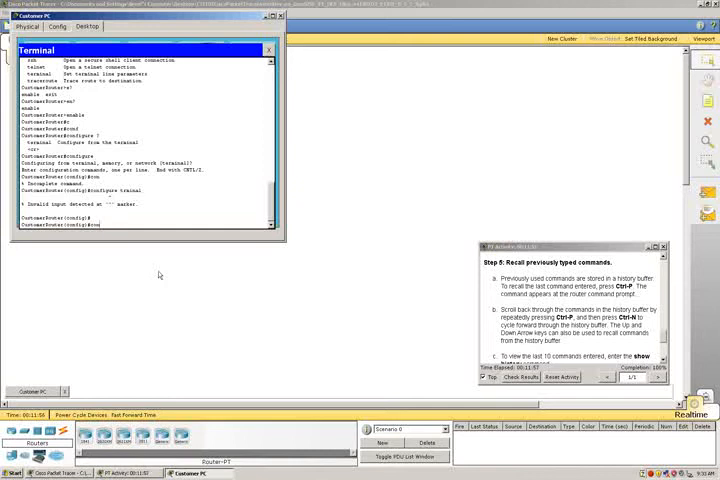
Enter 'configure terminal', then type 'show history' at the router prompt
{"action": "type", "text": "configure terminal"}
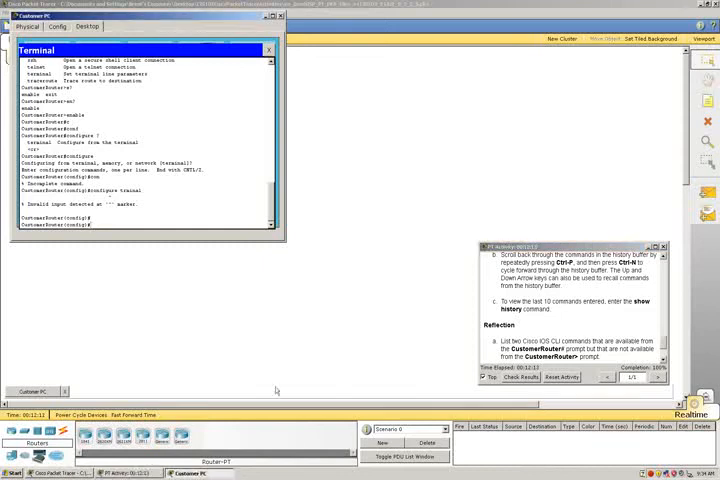
{"action": "type", "text": "show h"}
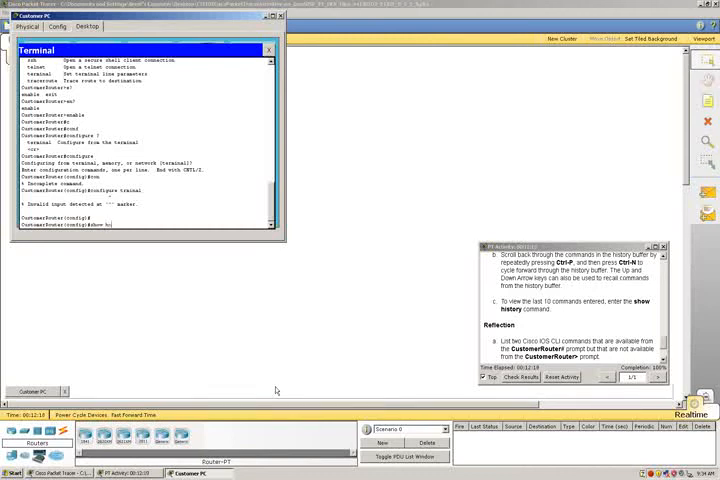
{"action": "type", "text": "istory"}
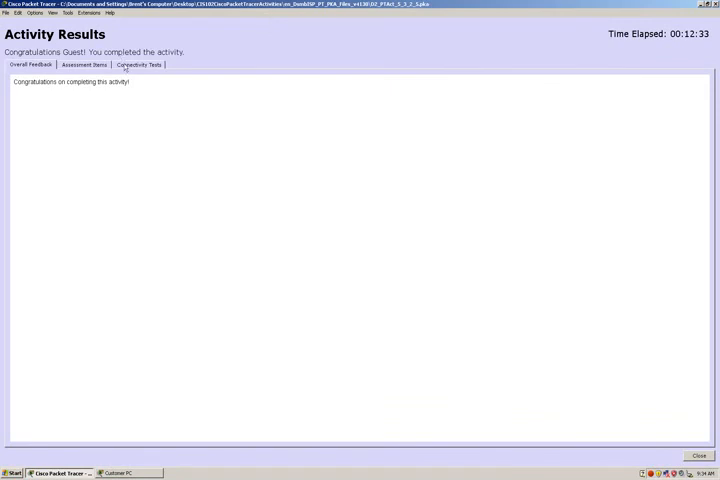
Review the Activity Results assessment, then close the router terminal window
{"action": "left_click", "coordinate": [84, 64]}
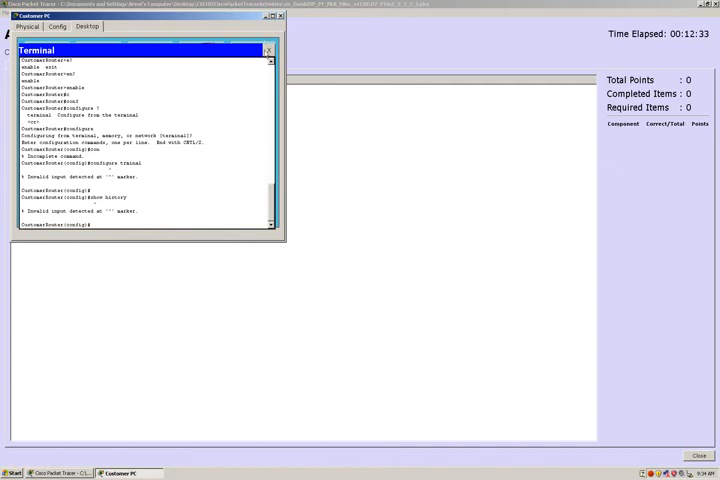
{"action": "left_click", "coordinate": [267, 50]}
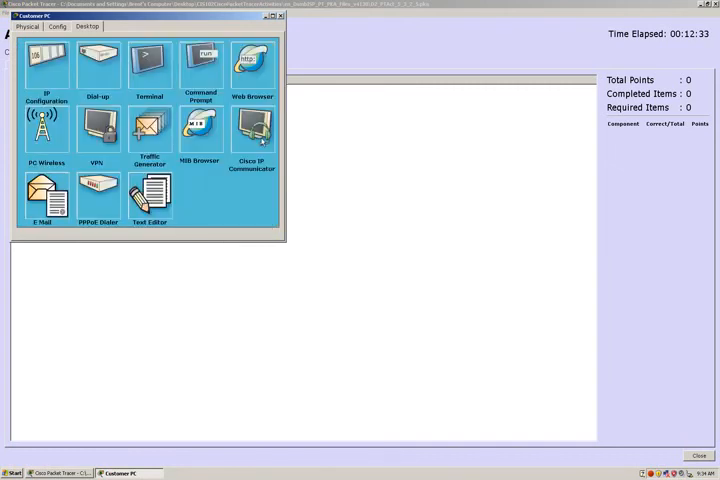